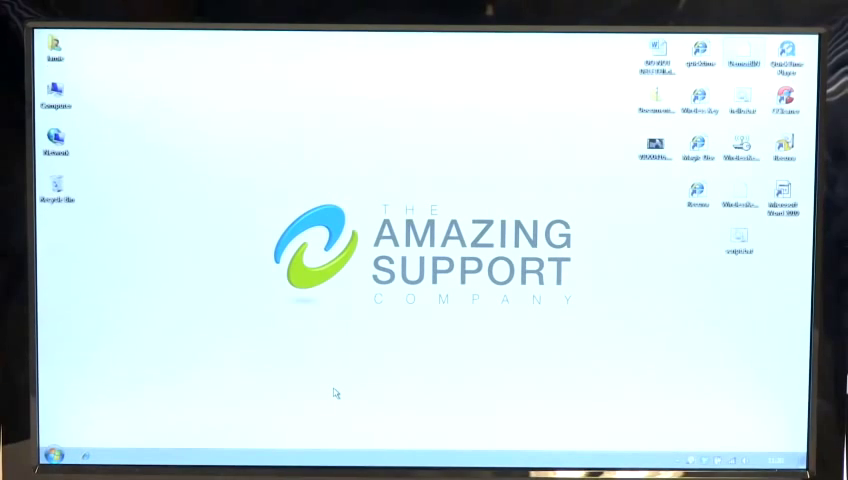
mouse_move(155, 358)
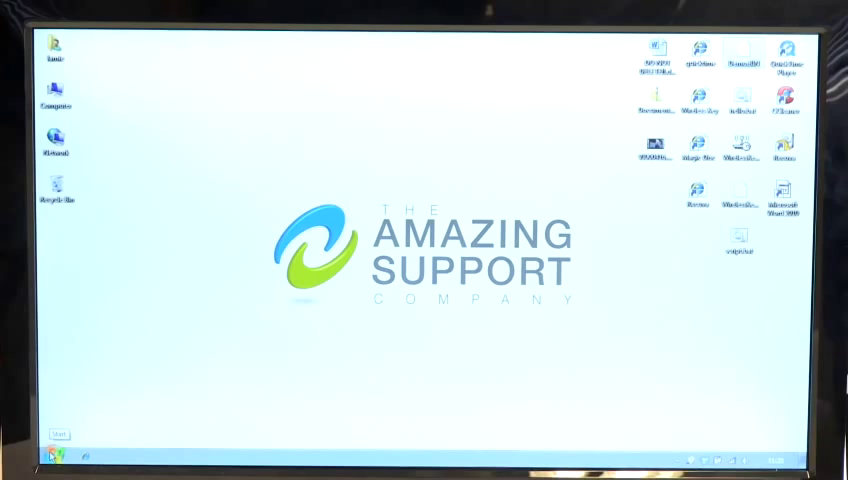
- Launch an administrator Command Prompt from the Start menu search for cmd
left_click(53, 454)
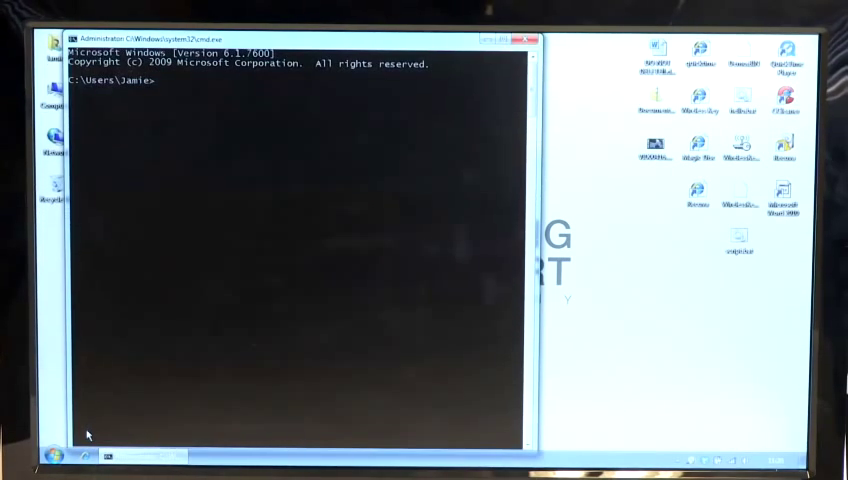
mouse_move(230, 120)
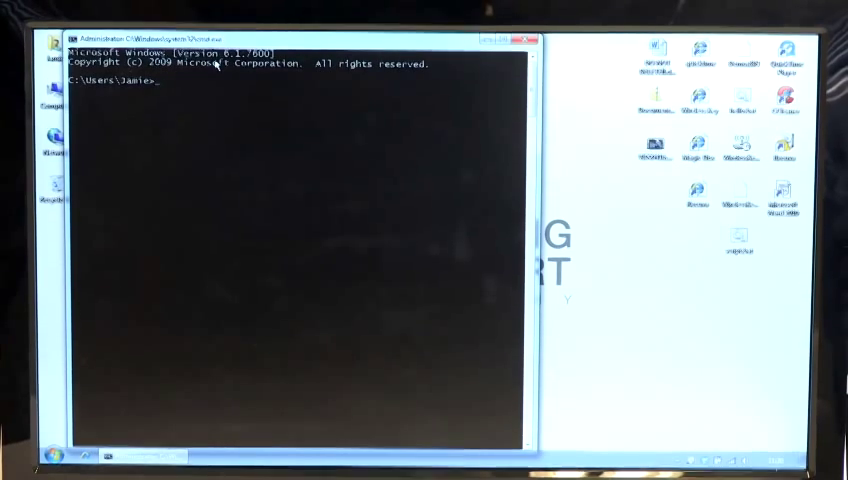
- Run ipconfig /all and review the adapter's IPv4 address, gateway and DNS servers
type("i")
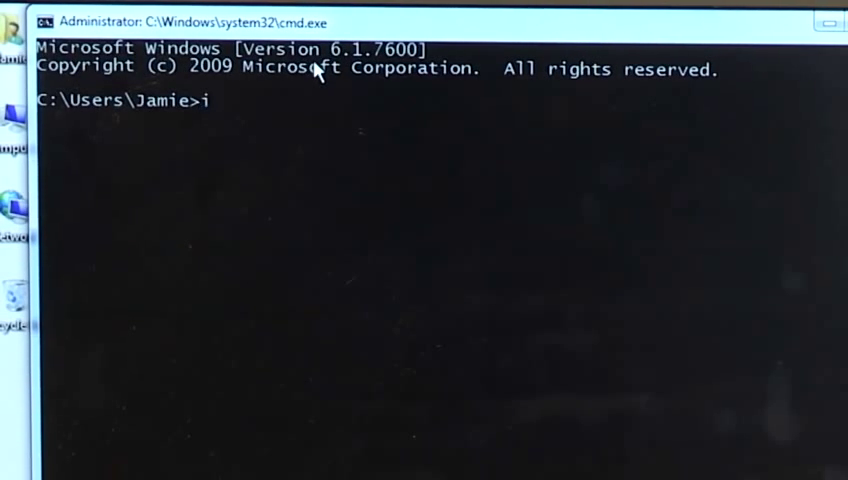
type("pconfig")
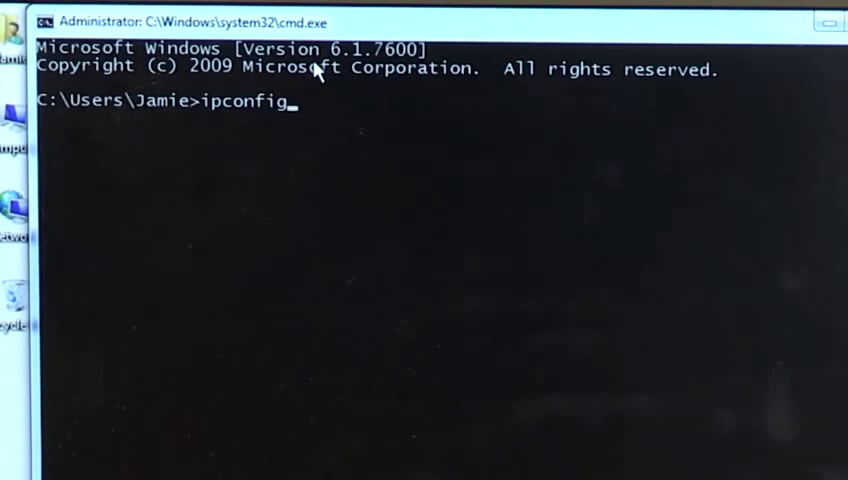
type("/")
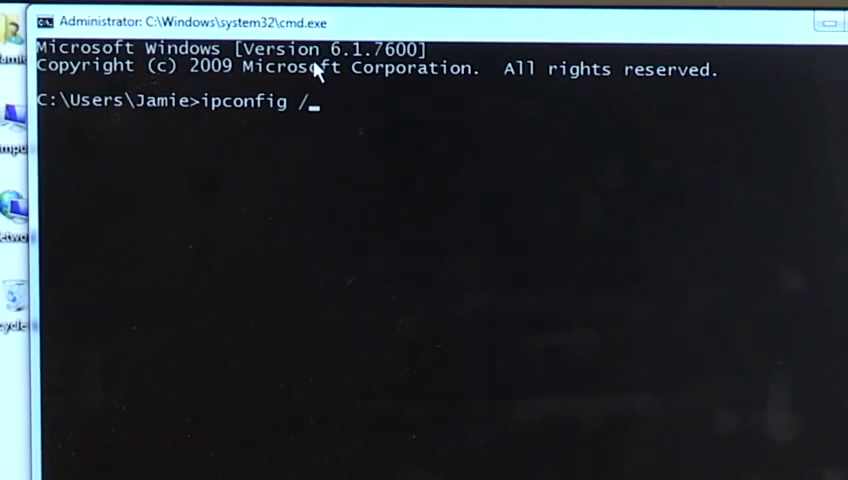
type("al")
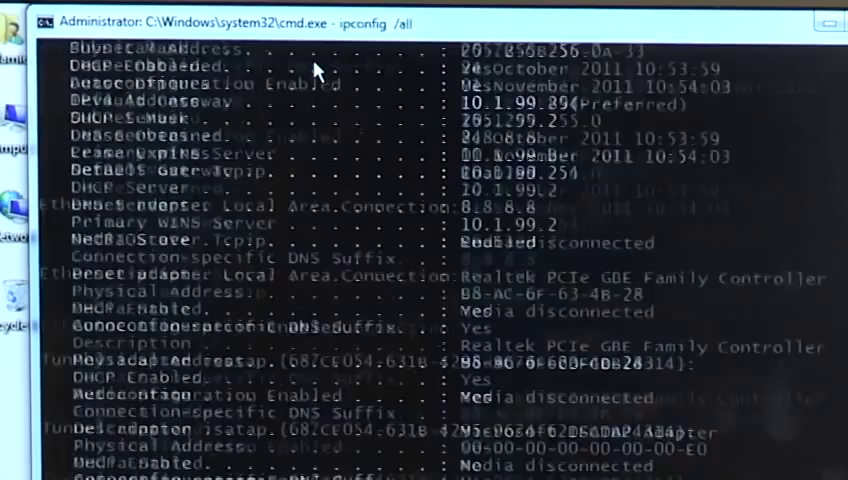
scroll("down", 3)
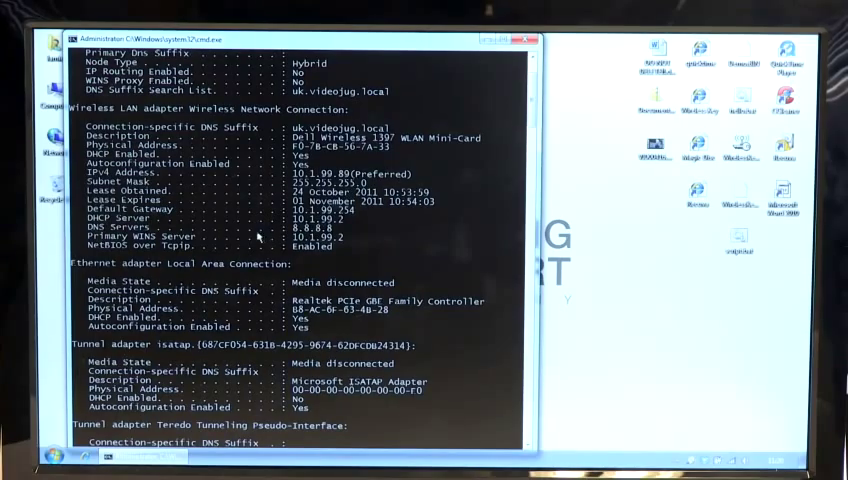
mouse_move(228, 243)
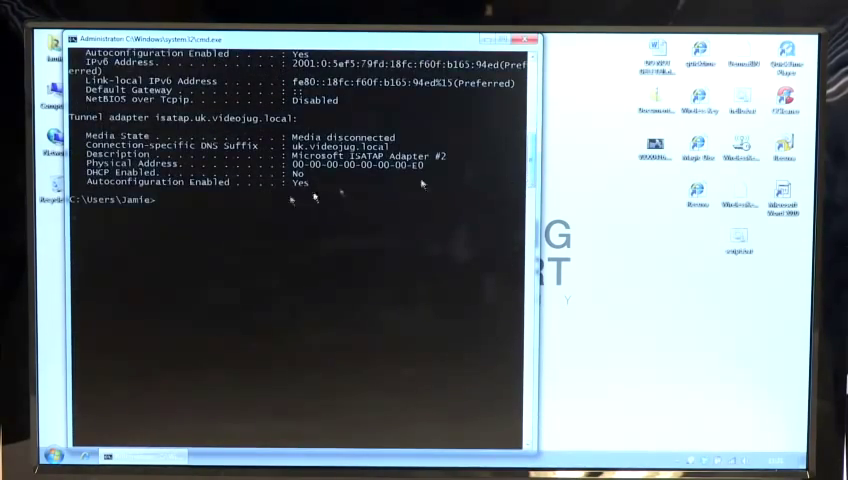
type("ipco")
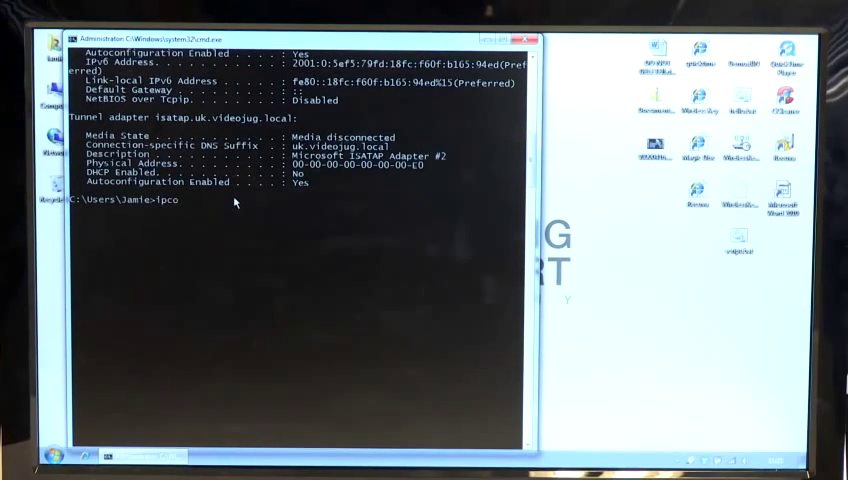
- Run ipconfig /flushdns to clear the DNS Resolver Cache
type("nfig")
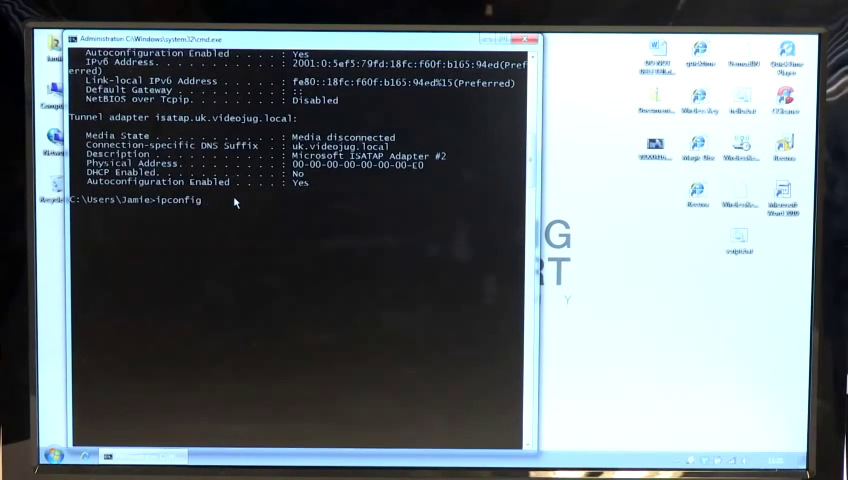
type("/flus")
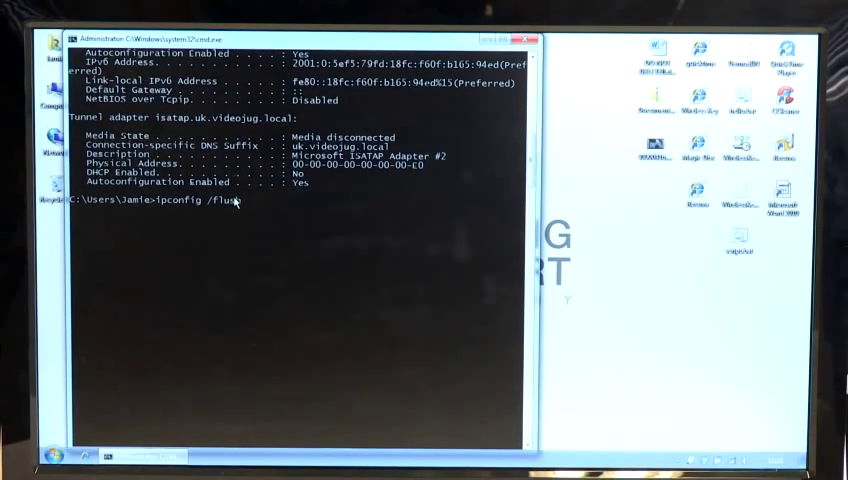
type("dns")
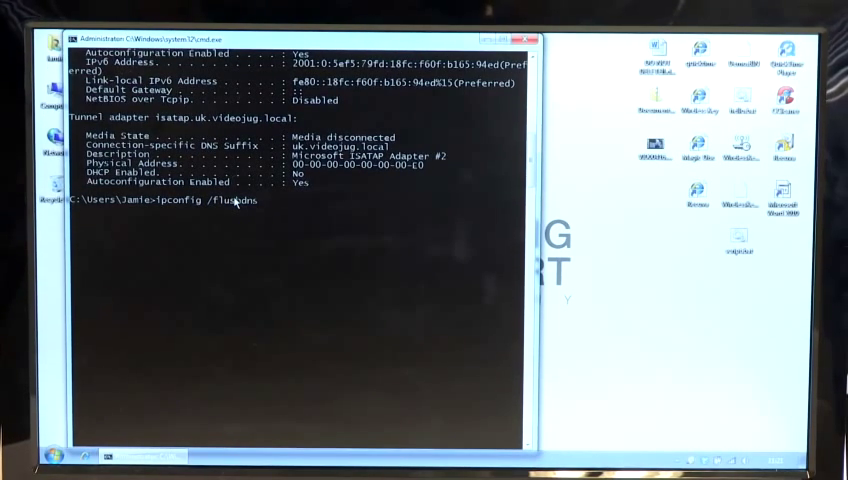
key("Return")
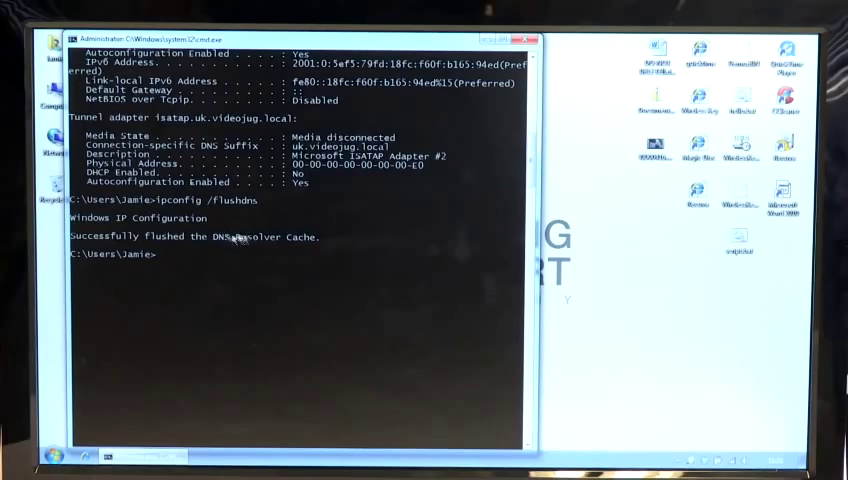
mouse_move(255, 240)
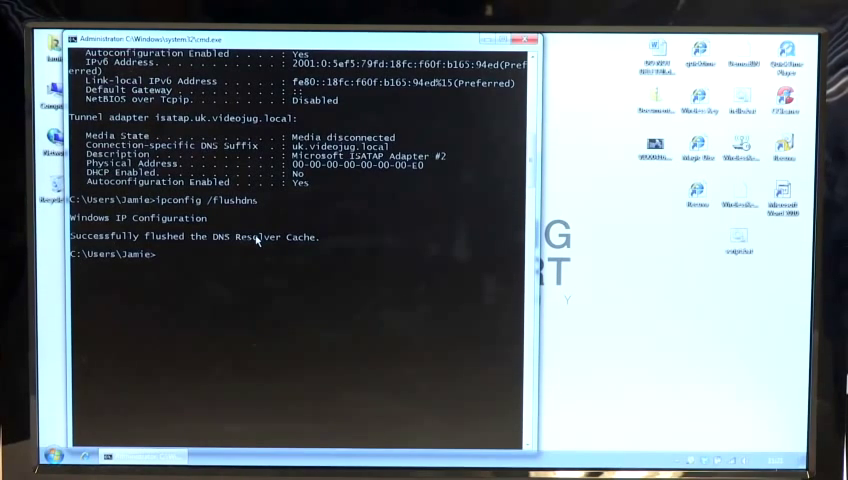